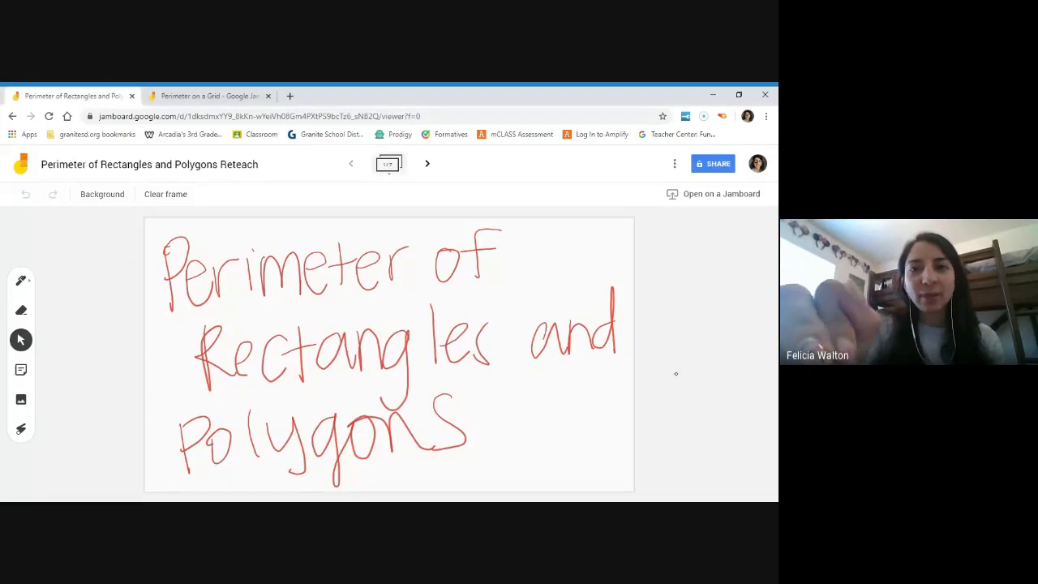
Advance from the handwritten perimeter title frame to frame 2 with the rectangle and square
click(428, 162)
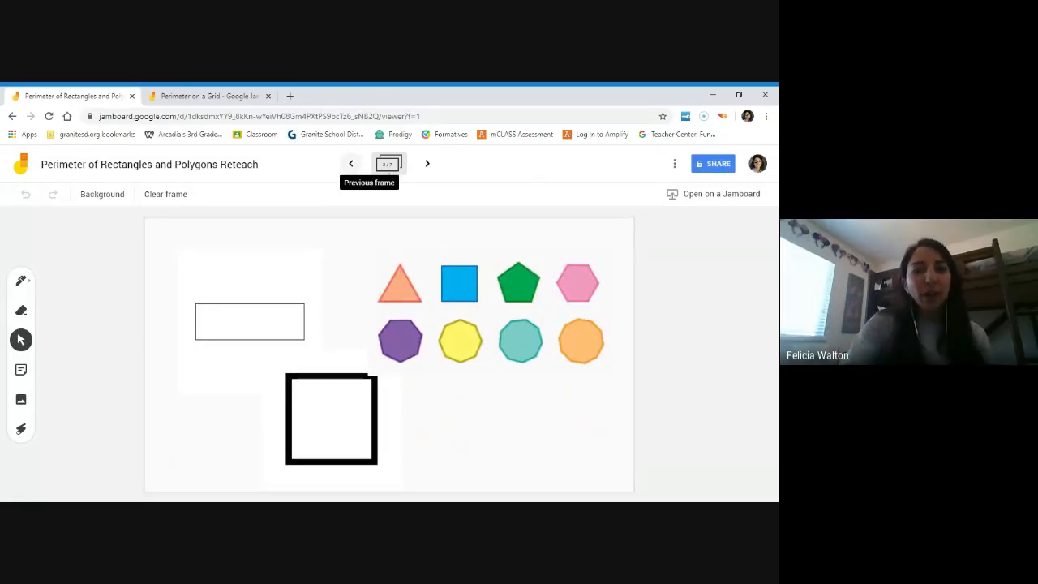
Trace the plain rectangle's outline in teal pen ink, then move on to the 10-by-4 rectangle frame
click(20, 279)
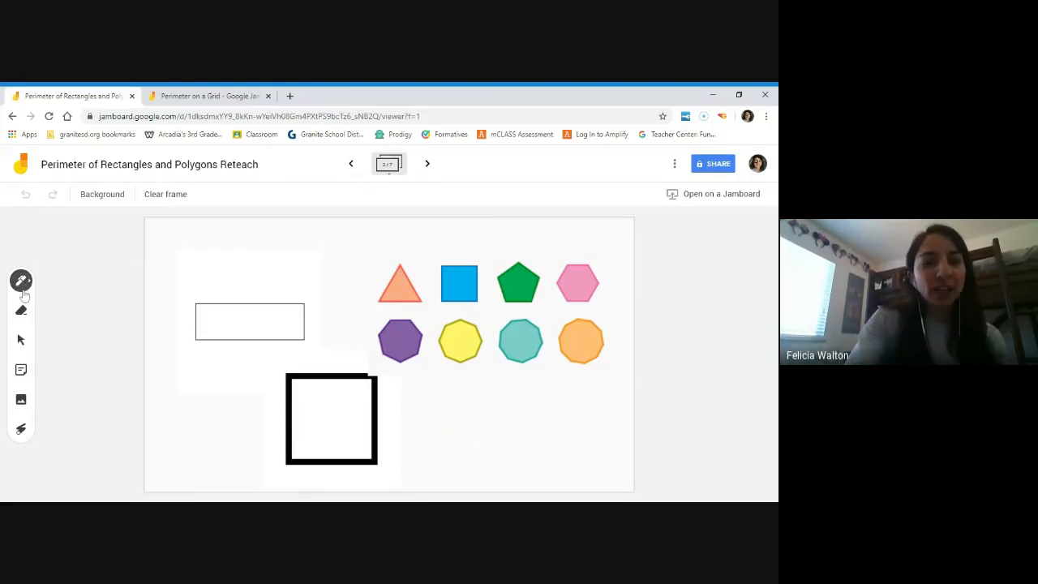
click(20, 282)
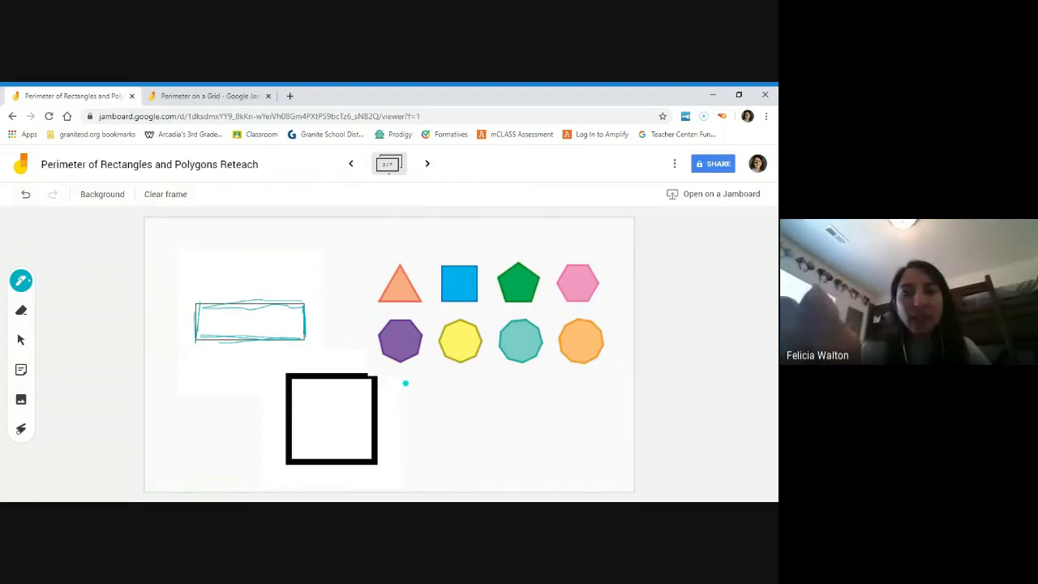
click(428, 162)
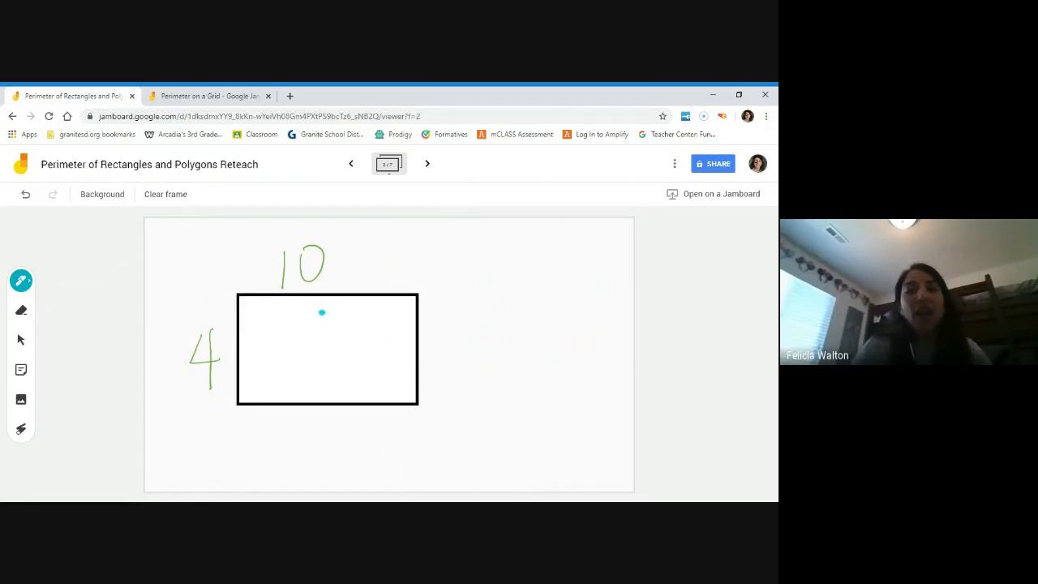
mouse_move(313, 395)
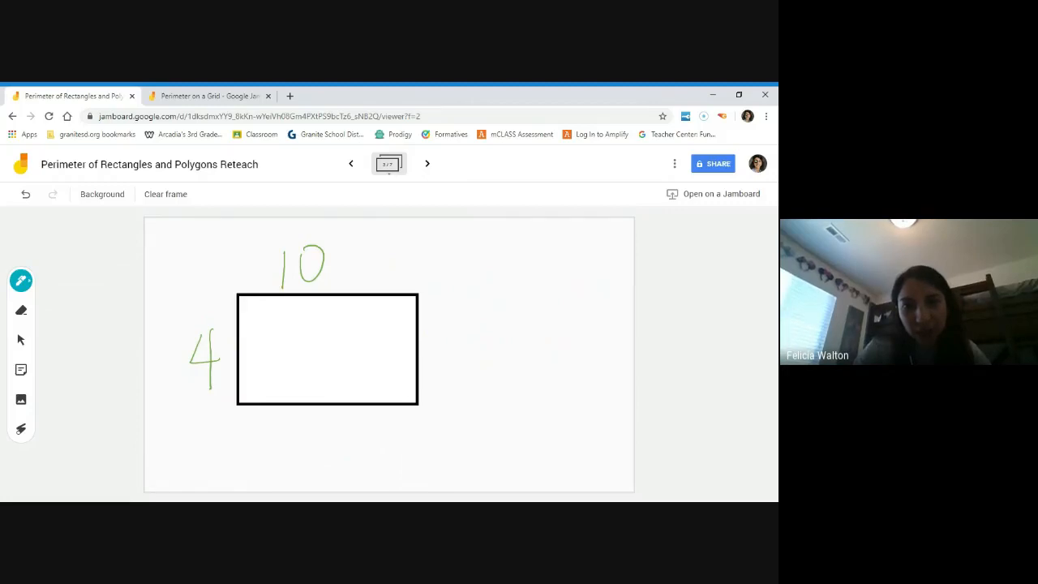
Write 4 on the right side, 10 below, and the perimeter sum 20 + 8 = 28 beside the rectangle
drag(435, 332, 451, 373)
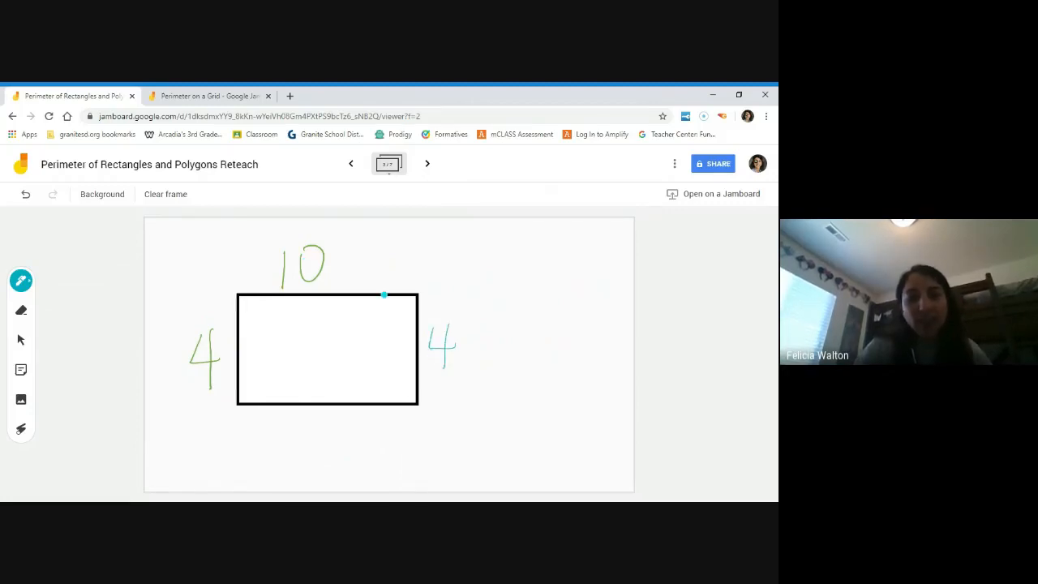
drag(300, 434, 338, 438)
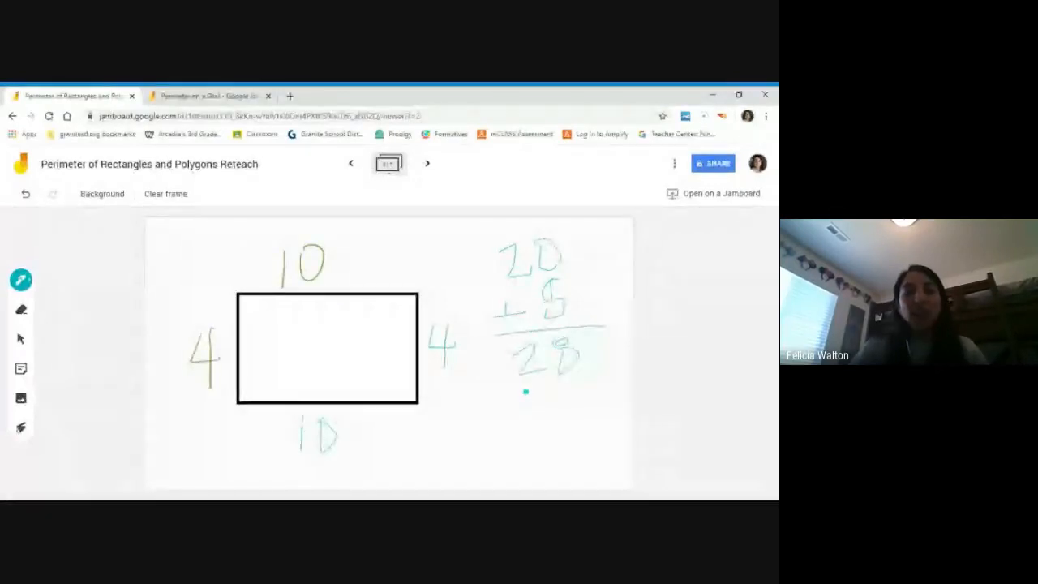
click(426, 162)
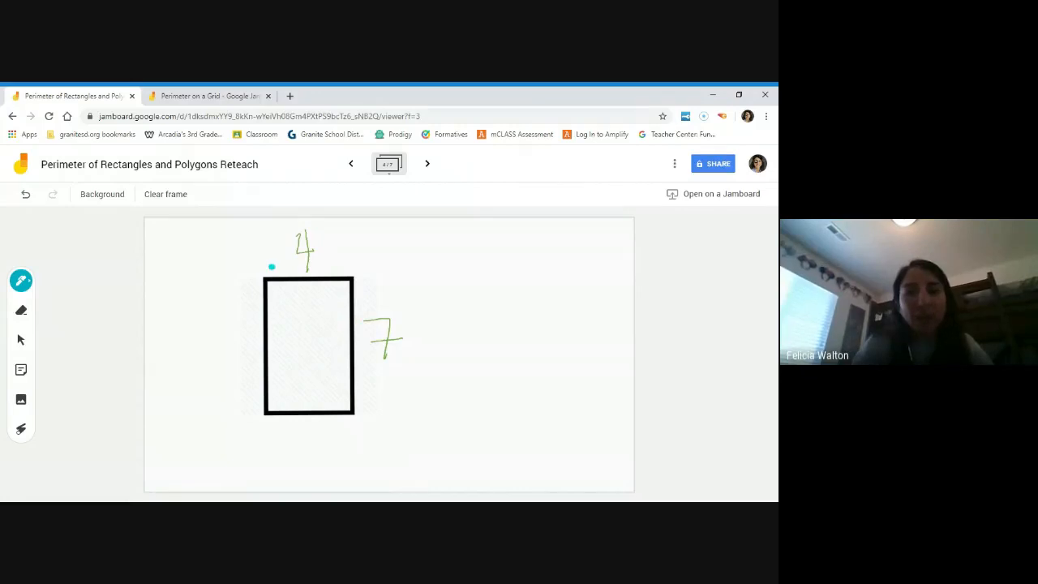
Trace the tall rectangle, label its remaining sides 7 and 4, and write the sum giving P = 22
drag(272, 279, 351, 276)
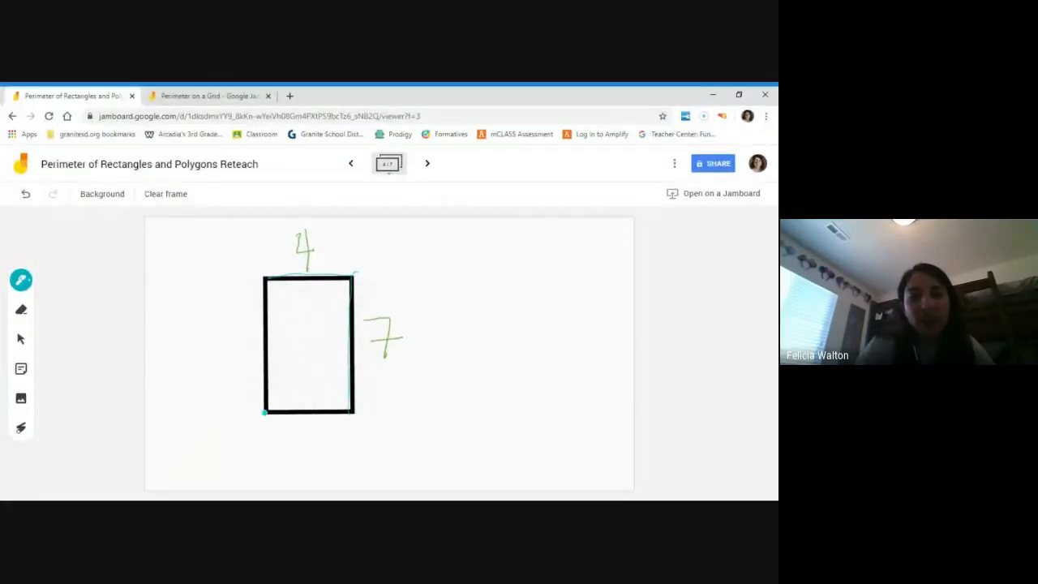
drag(300, 434, 316, 445)
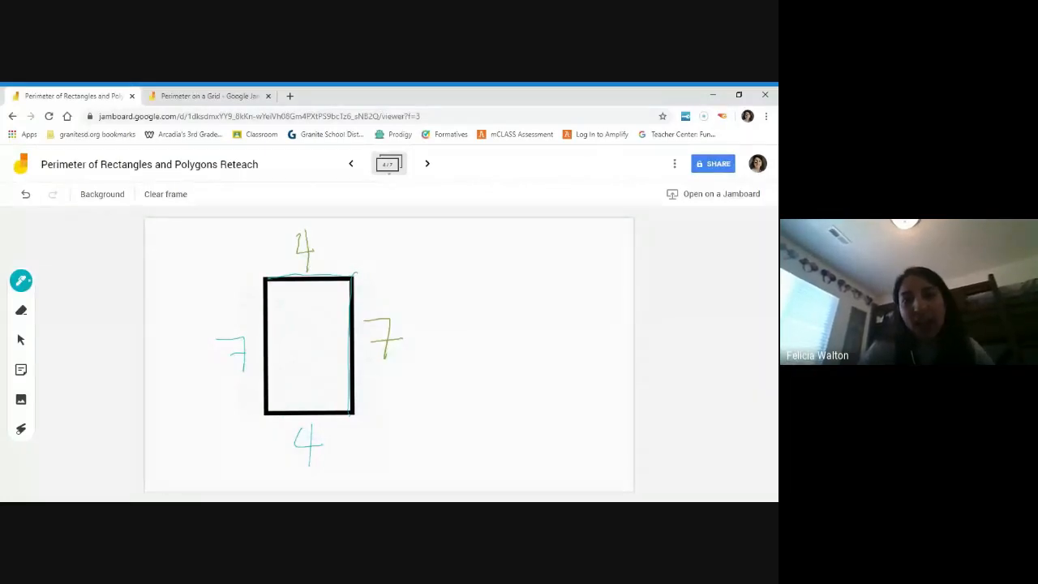
drag(473, 243, 474, 279)
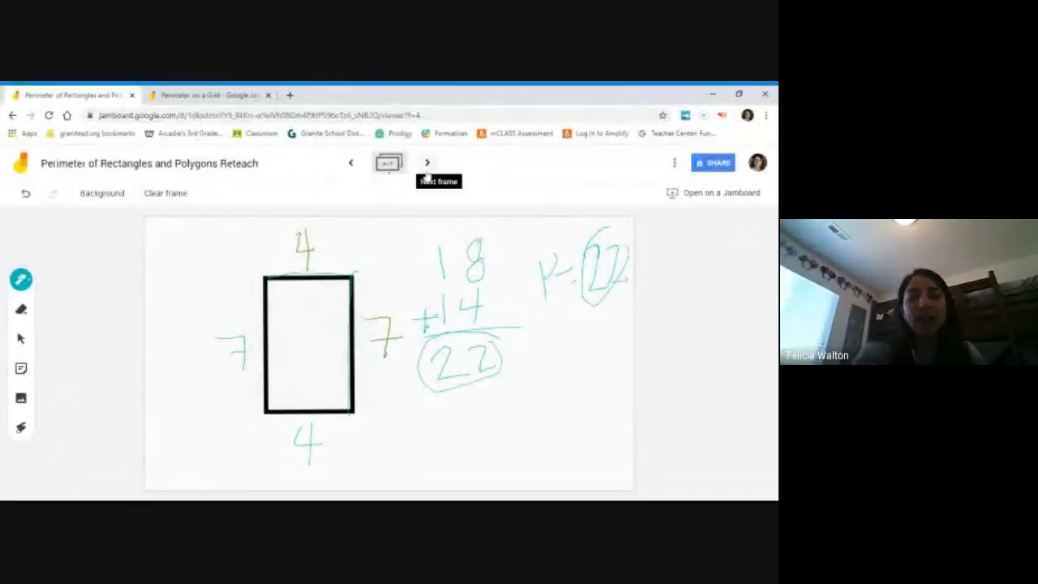
click(426, 162)
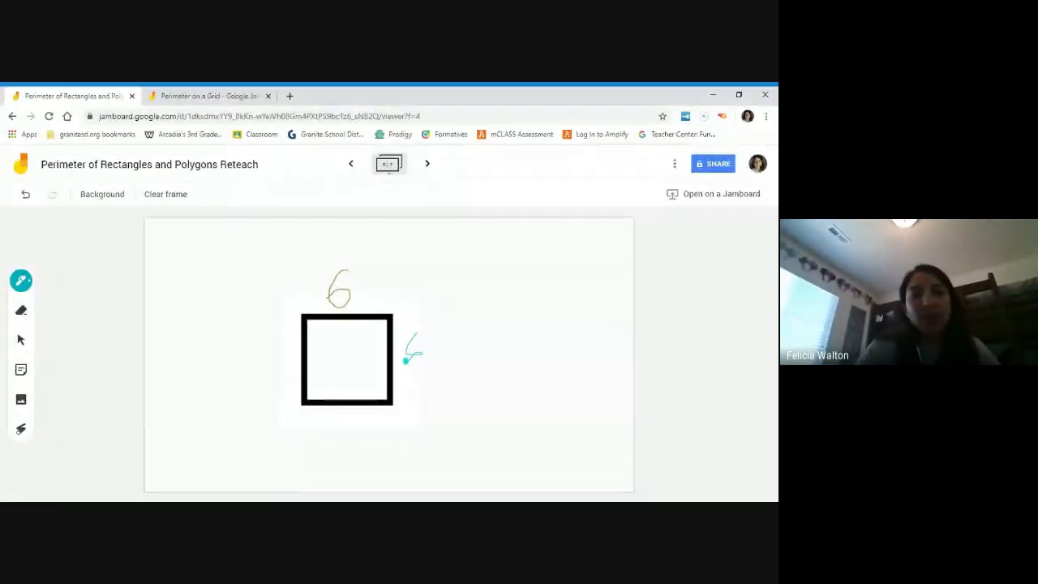
Write 6 on each remaining side of the square and the sum 12 + 12 = 24 beside it
drag(284, 340, 272, 373)
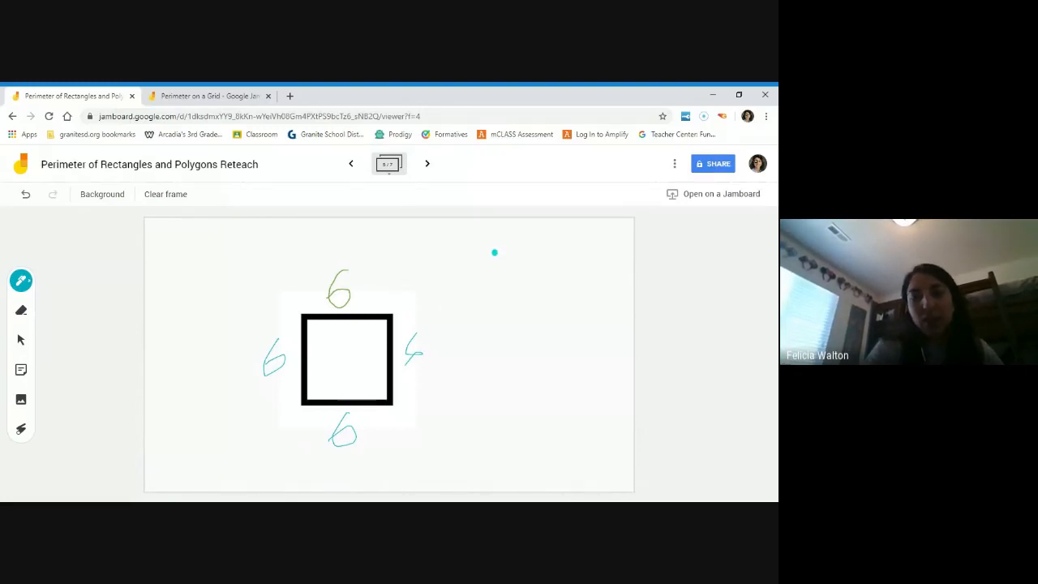
drag(499, 247, 532, 289)
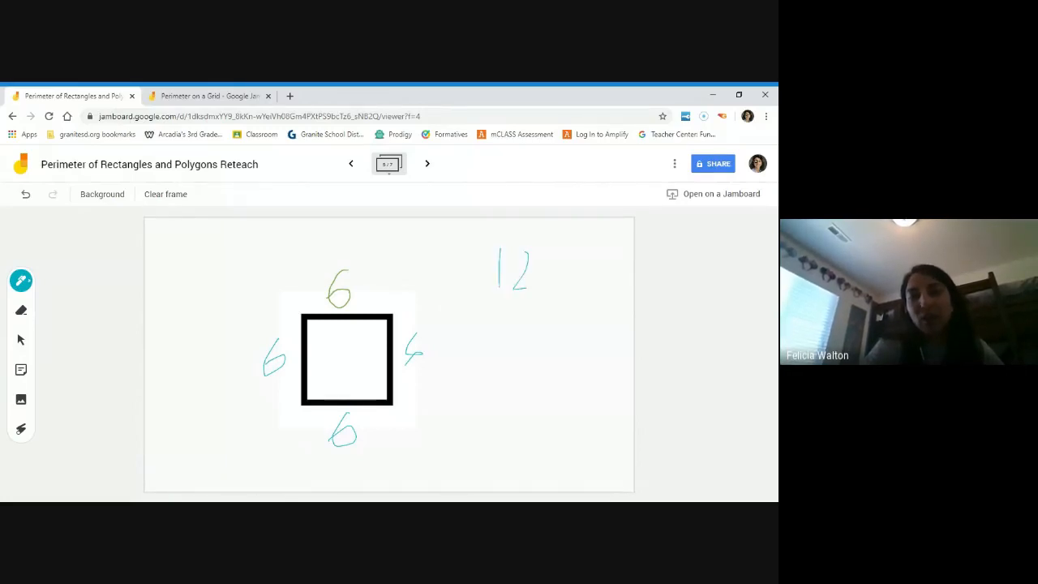
drag(450, 341, 571, 370)
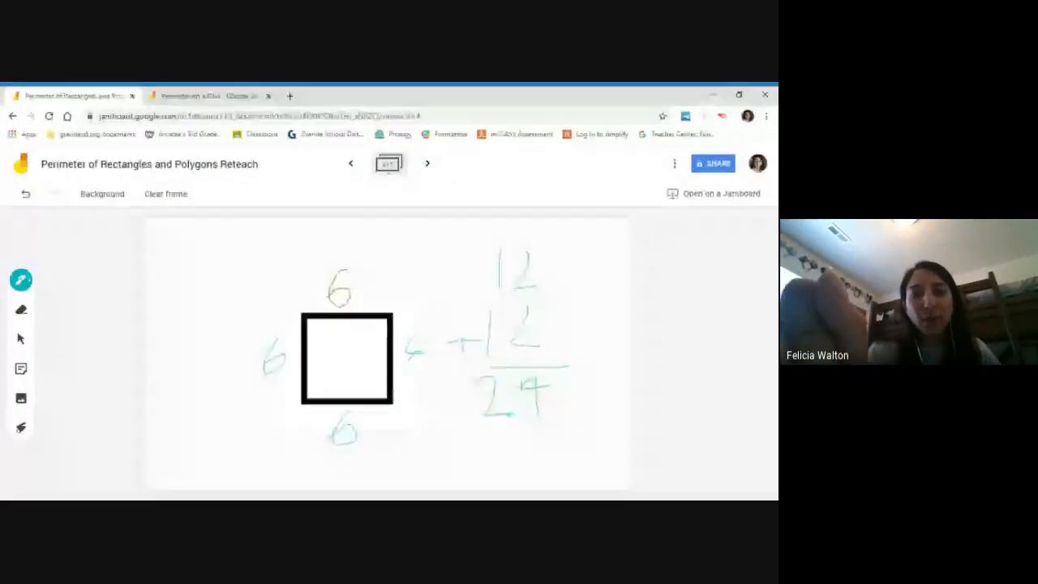
click(428, 163)
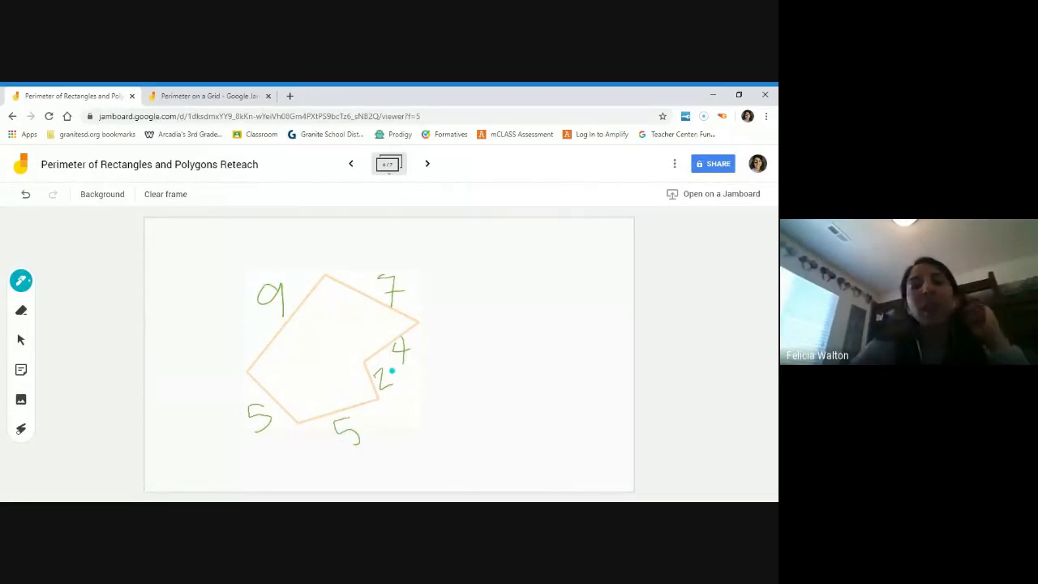
mouse_move(378, 402)
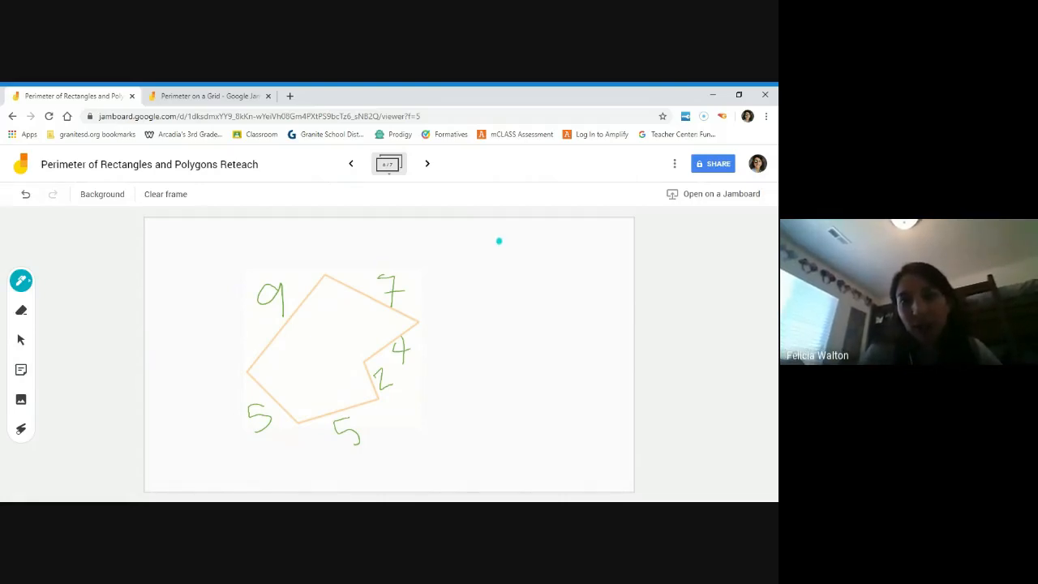
Tick off the polygon's sides while writing the column addition 9 + 7 = 16, then adding 11 below
drag(486, 243, 503, 235)
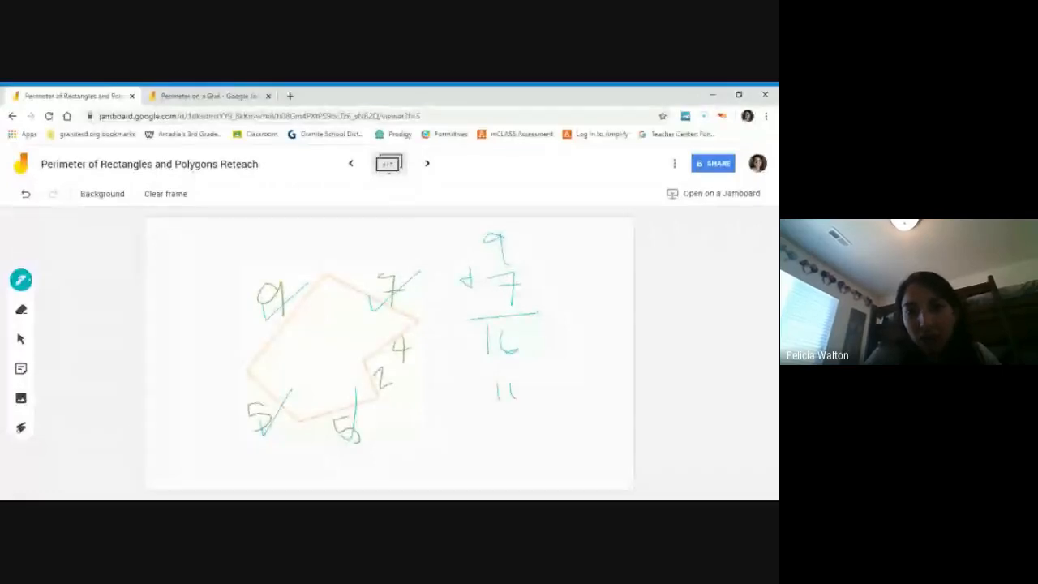
drag(470, 389, 527, 454)
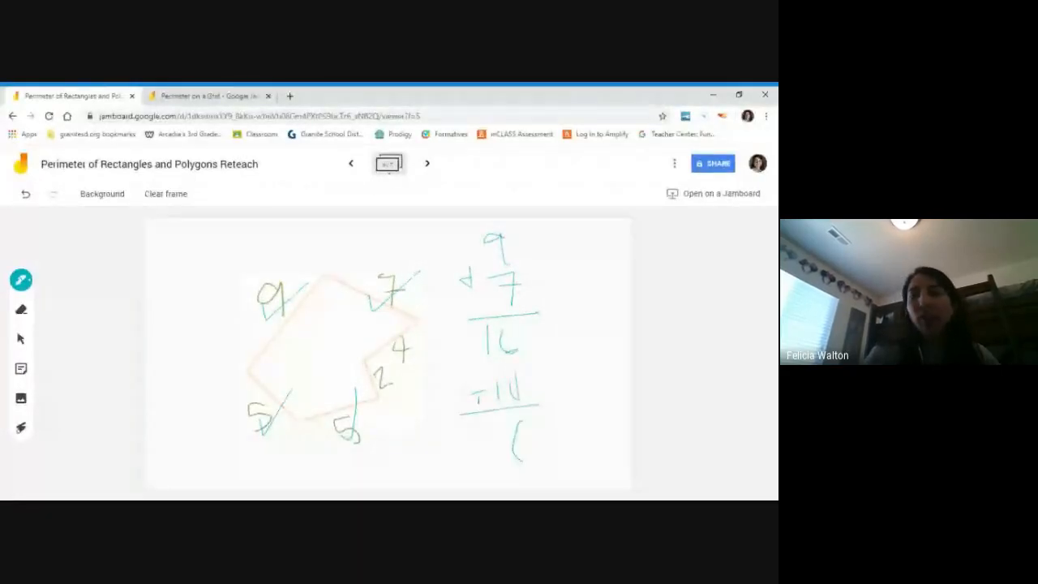